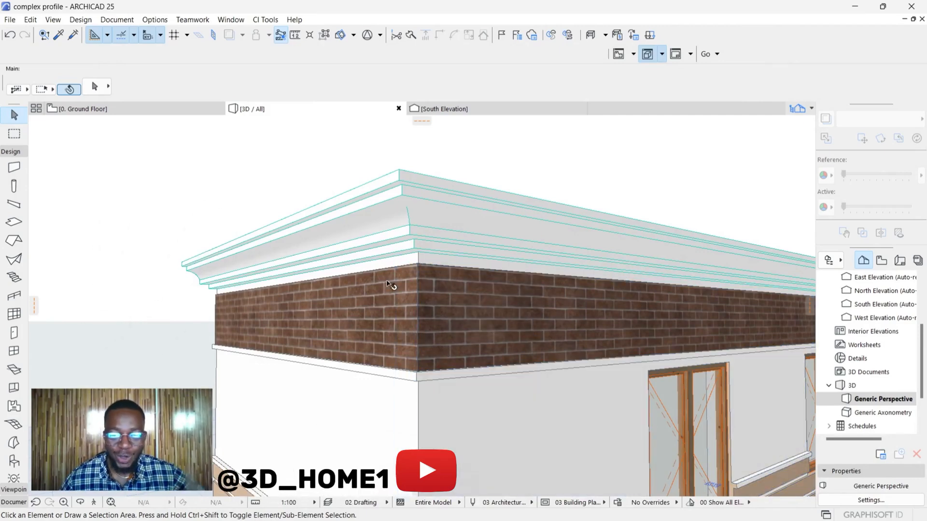
{"action": "mouse_move", "coordinate": [405, 211]}
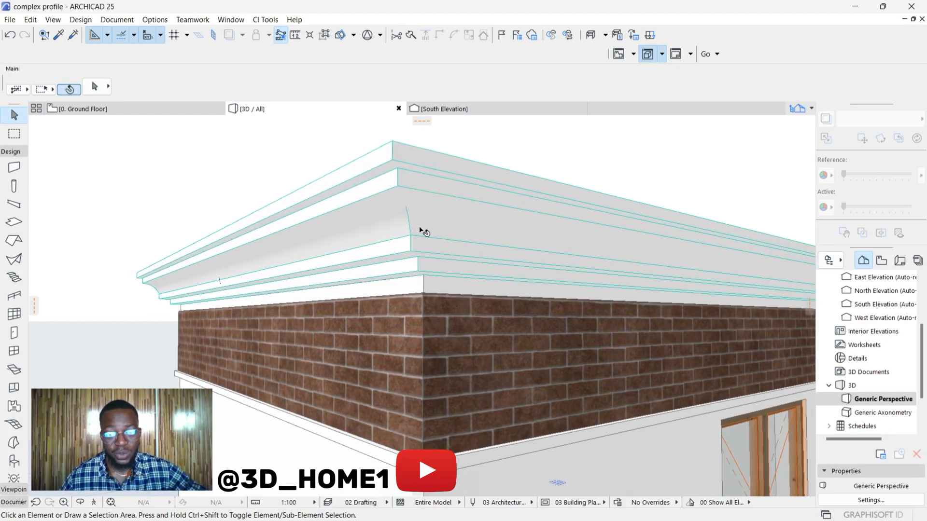
{"action": "mouse_move", "coordinate": [369, 278]}
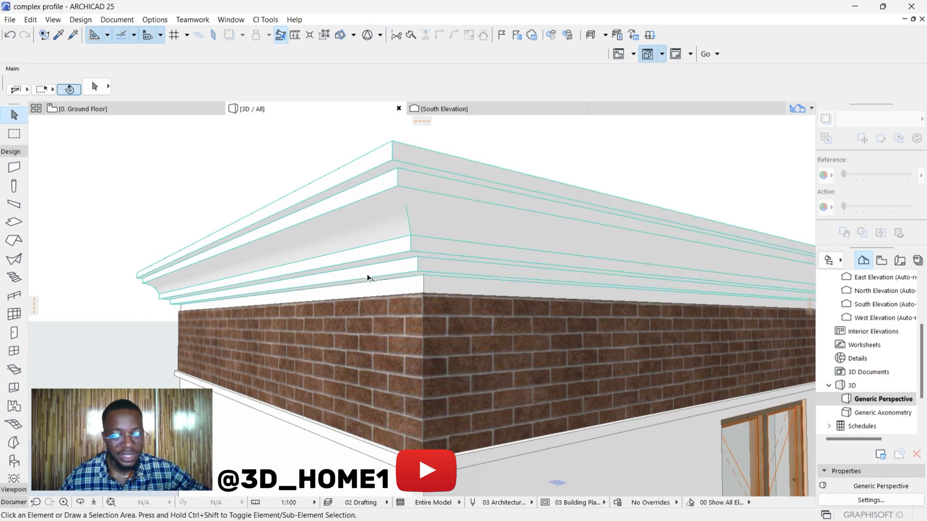
{"action": "mouse_move", "coordinate": [366, 281]}
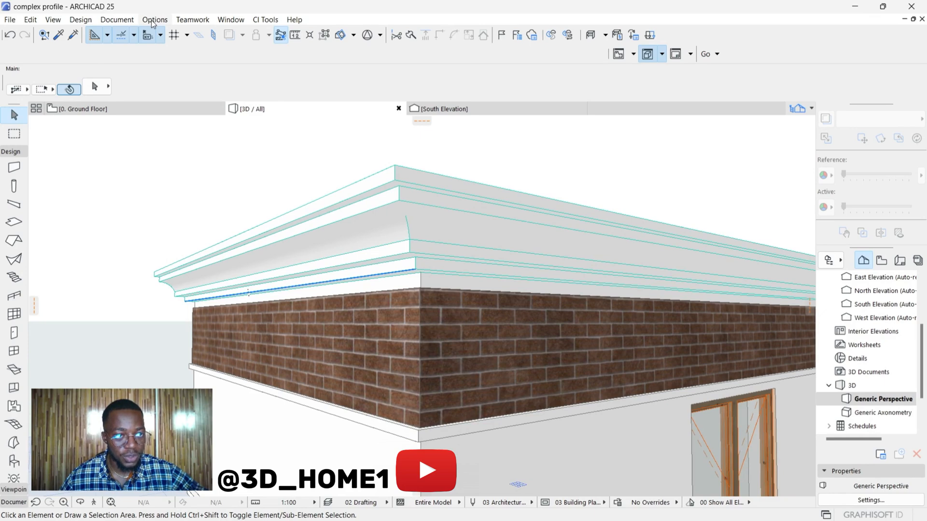
- Bring up the Profile Manager palette from Options > Complex Profiles
{"action": "left_click", "coordinate": [155, 20]}
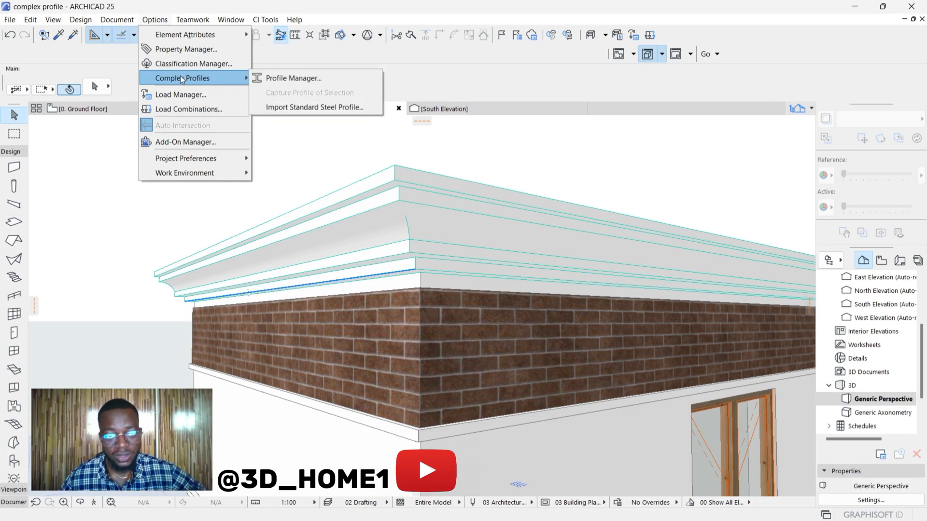
{"action": "mouse_move", "coordinate": [209, 79]}
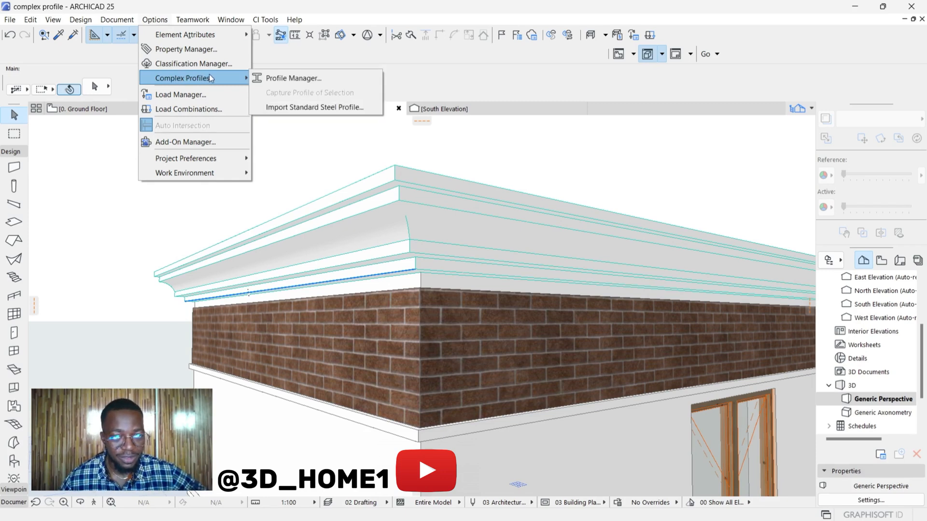
{"action": "mouse_move", "coordinate": [290, 77]}
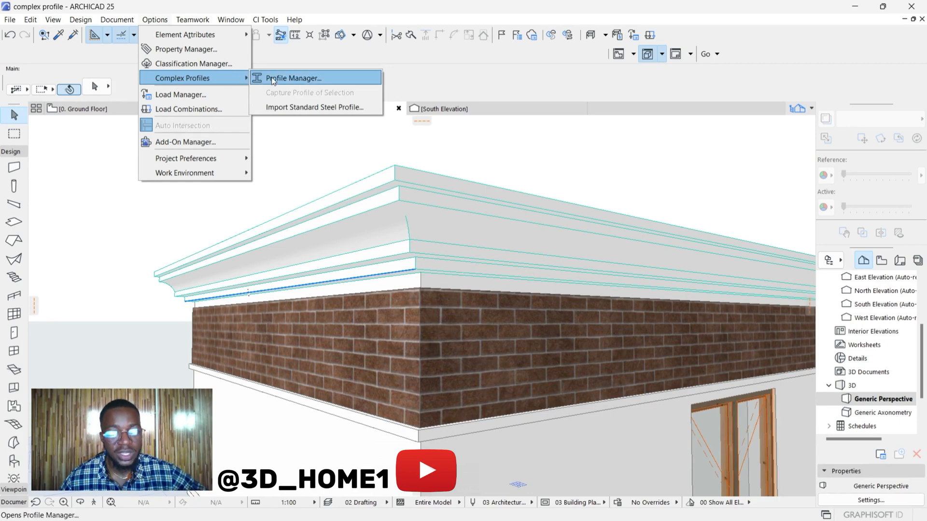
{"action": "left_click", "coordinate": [290, 78]}
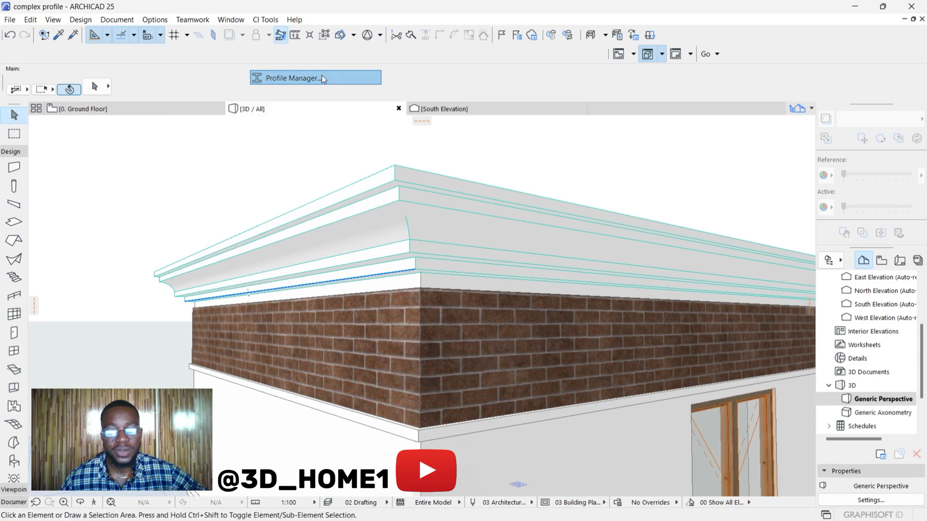
{"action": "left_click", "coordinate": [315, 77]}
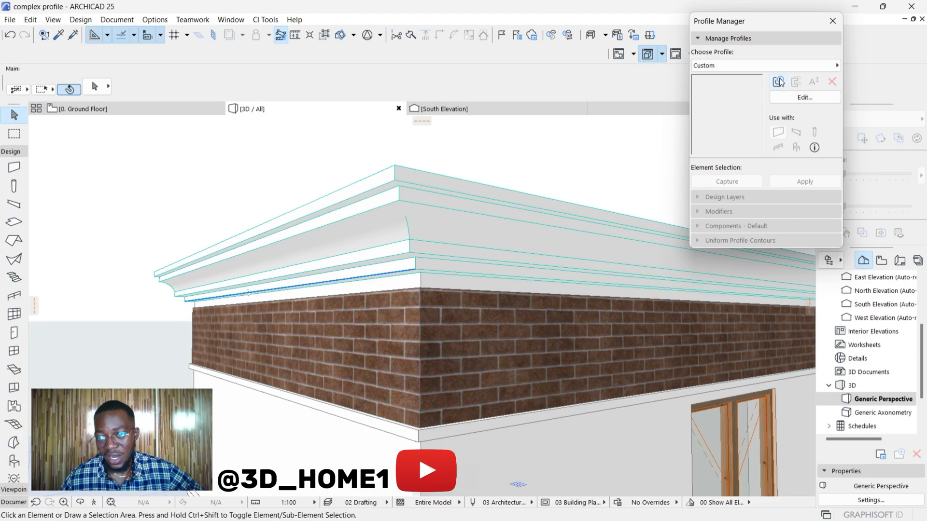
{"action": "mouse_move", "coordinate": [778, 81]}
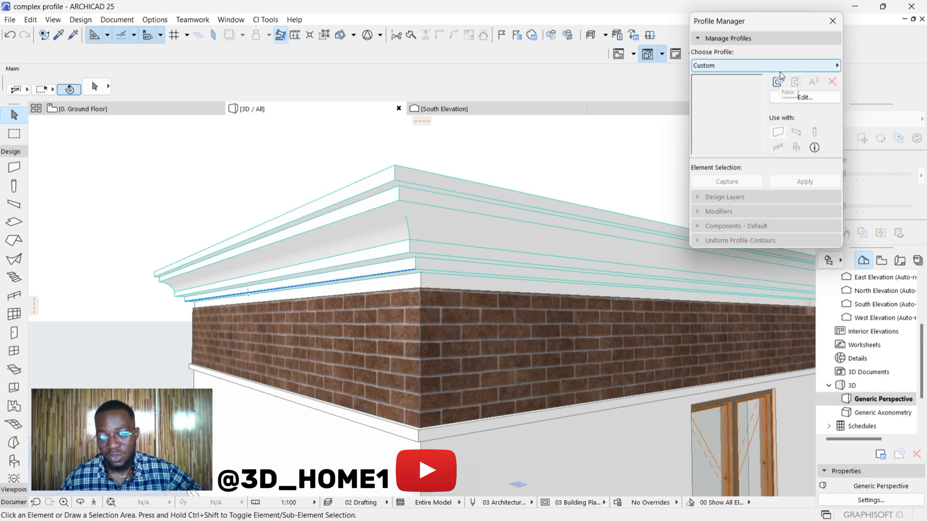
- Create a new custom complex profile named FACIAL 3
{"action": "left_click", "coordinate": [778, 82]}
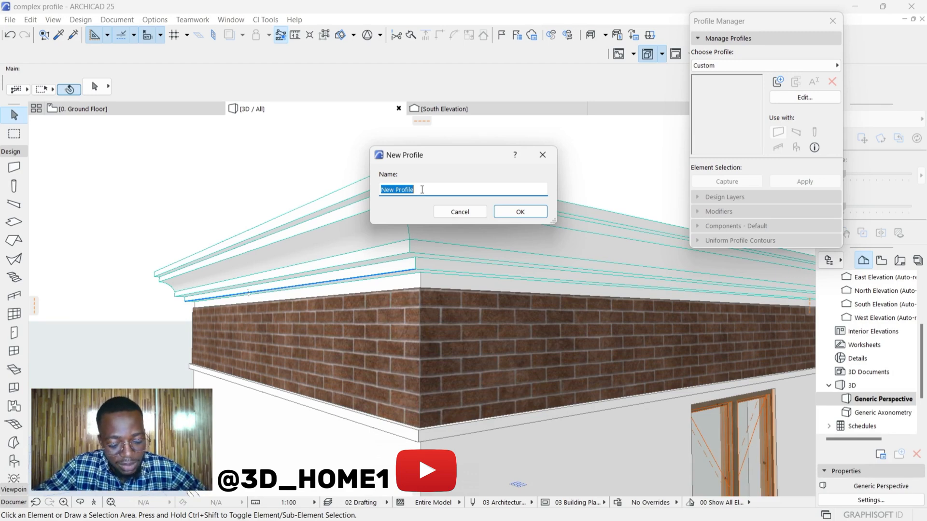
{"action": "type", "text": "F"}
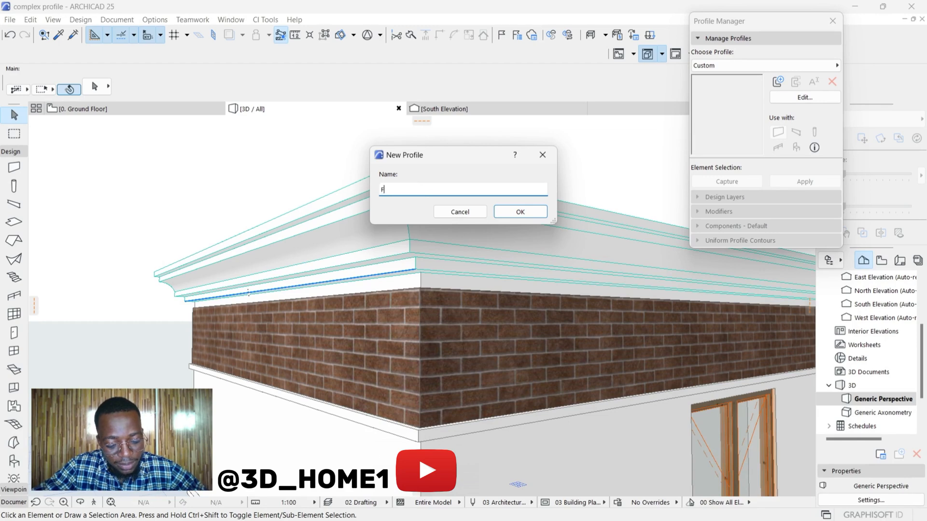
{"action": "type", "text": "ACIAL"}
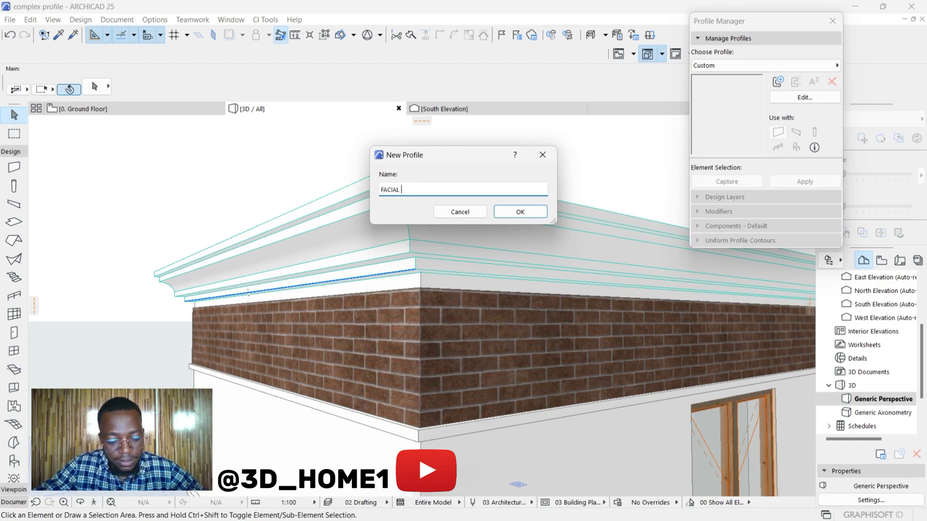
{"action": "type", "text": "3"}
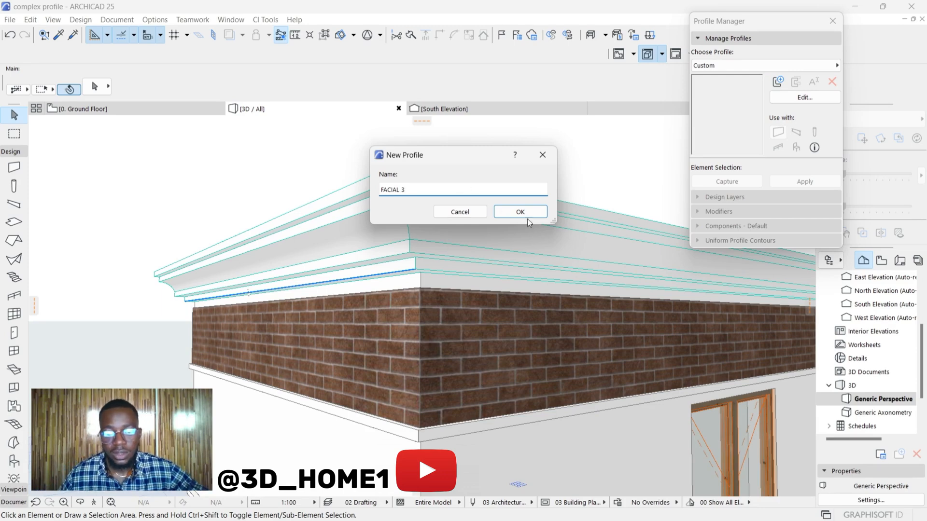
{"action": "left_click", "coordinate": [519, 211]}
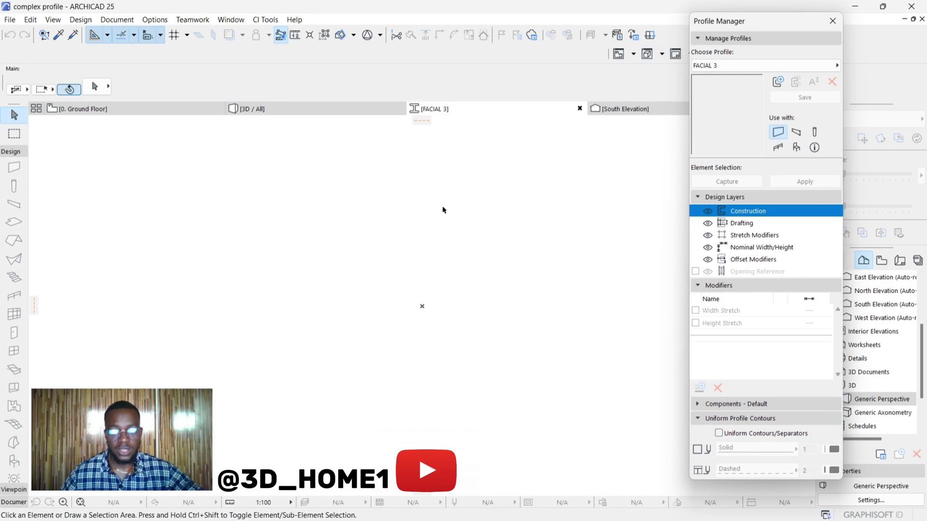
{"action": "mouse_move", "coordinate": [301, 298]}
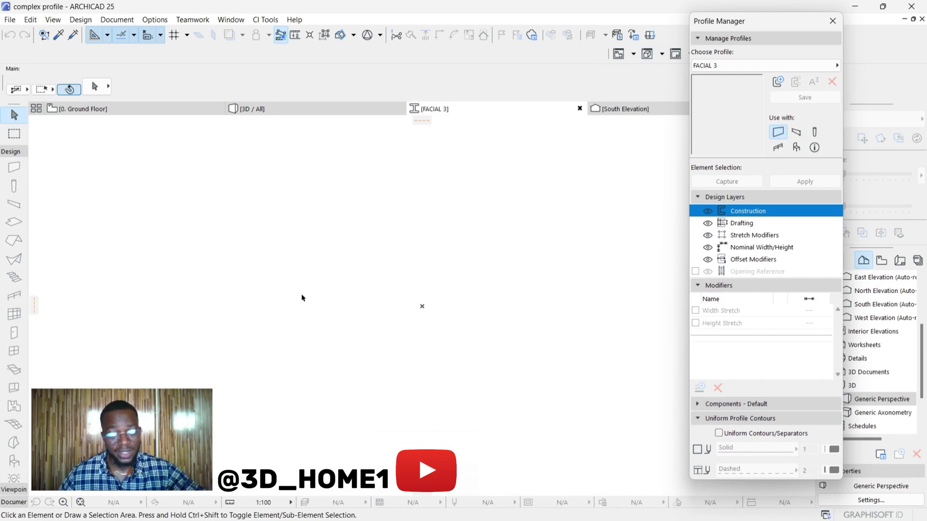
{"action": "mouse_move", "coordinate": [173, 315]}
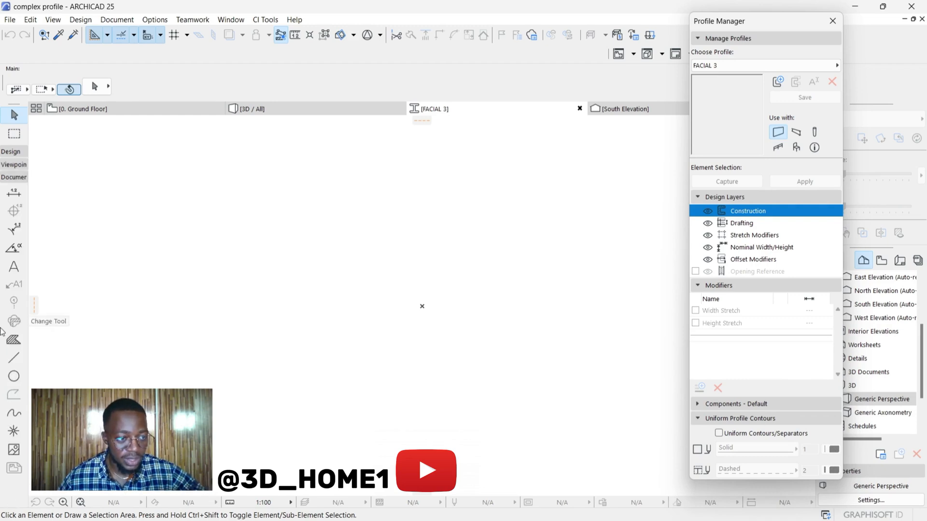
- Draw the stepped fascia outline with lines, including a 30 segment
{"action": "left_click", "coordinate": [13, 358]}
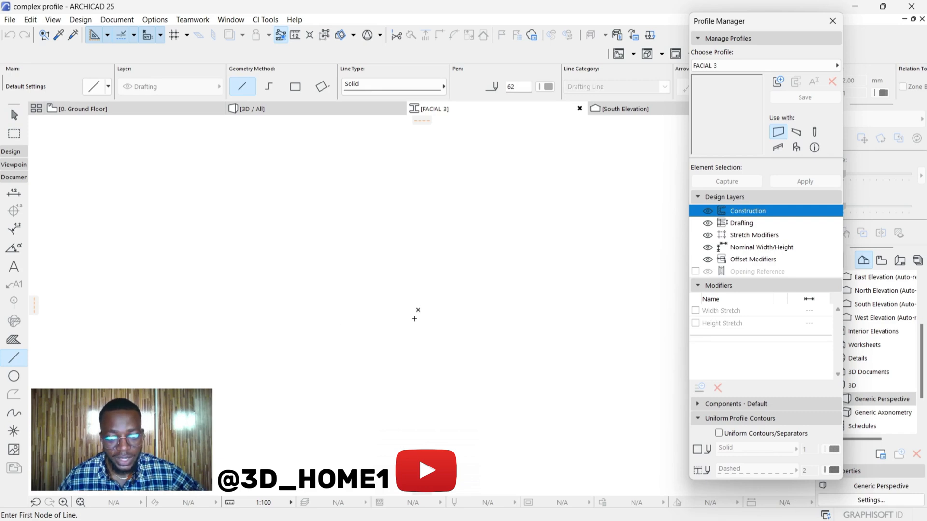
{"action": "left_click", "coordinate": [354, 310]}
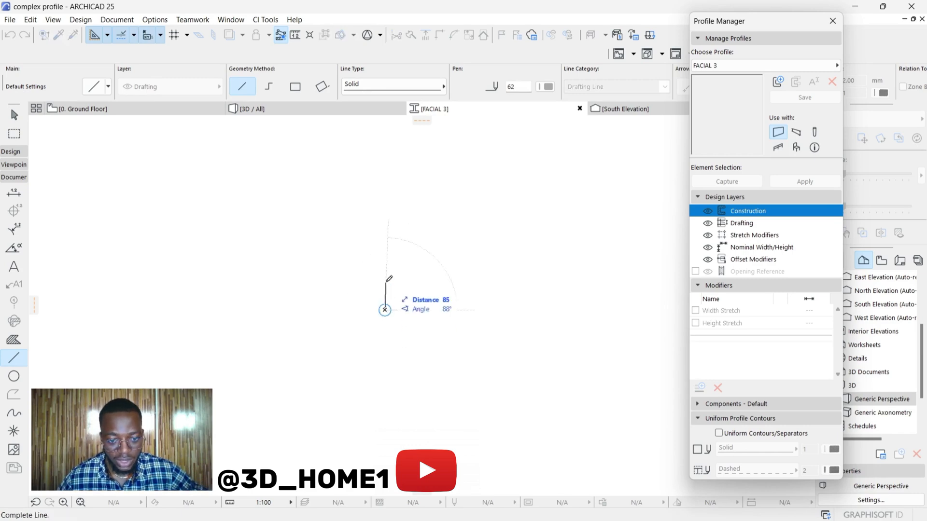
{"action": "mouse_move", "coordinate": [387, 278]}
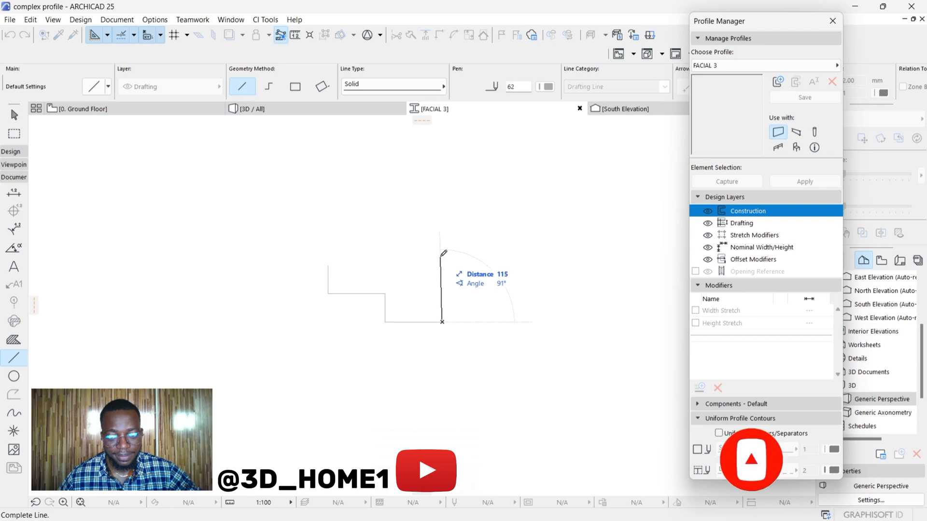
{"action": "type", "text": "30"}
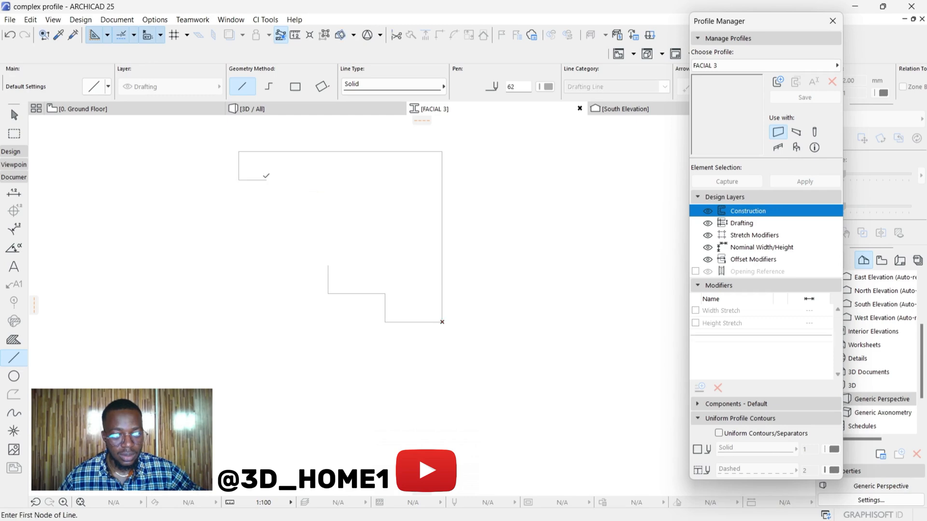
{"action": "left_click", "coordinate": [266, 180]}
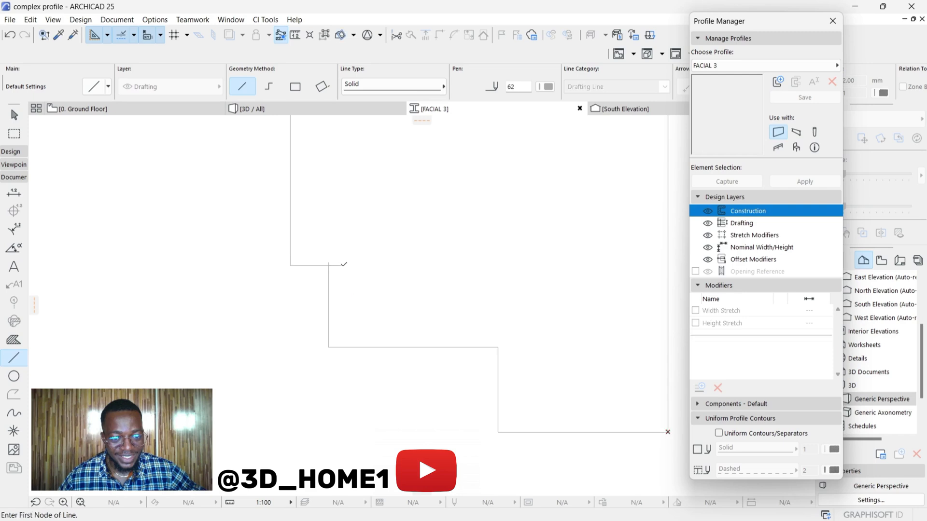
{"action": "left_click", "coordinate": [307, 265]}
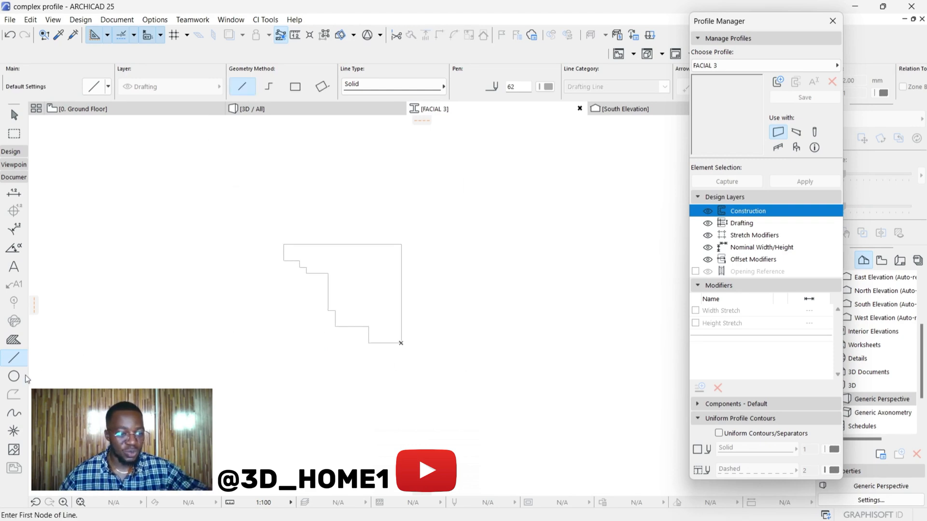
{"action": "mouse_move", "coordinate": [97, 336]}
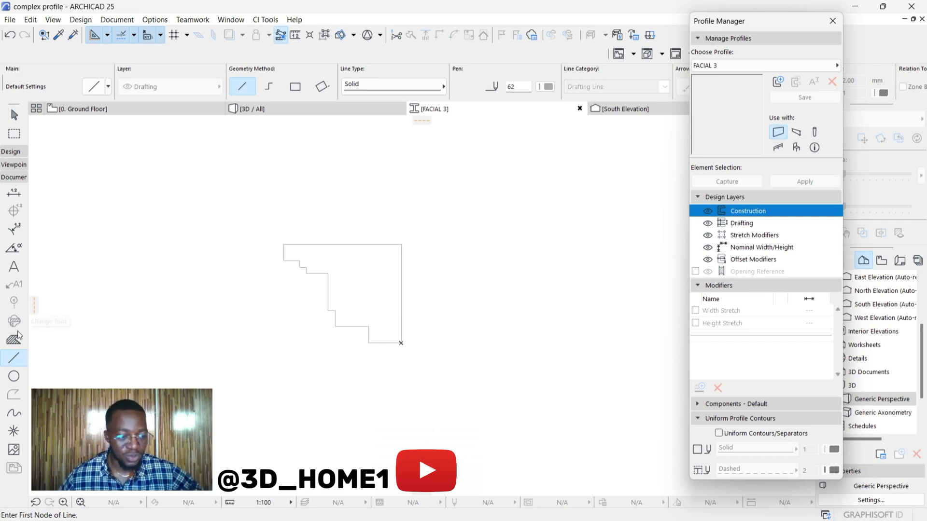
- Fill the stepped outline as a GENERIC - INTERNAL FILLER component
{"action": "left_click", "coordinate": [14, 339]}
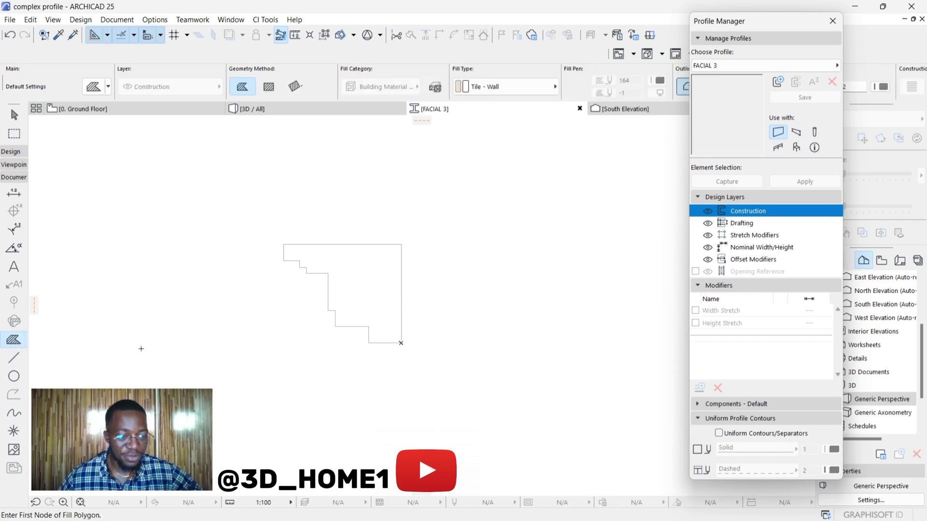
{"action": "mouse_move", "coordinate": [162, 340]}
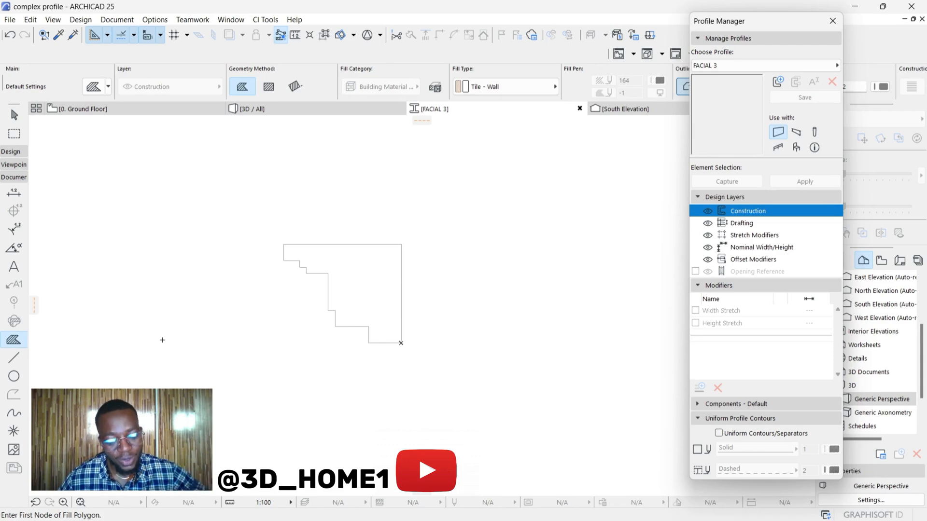
{"action": "mouse_move", "coordinate": [361, 278]}
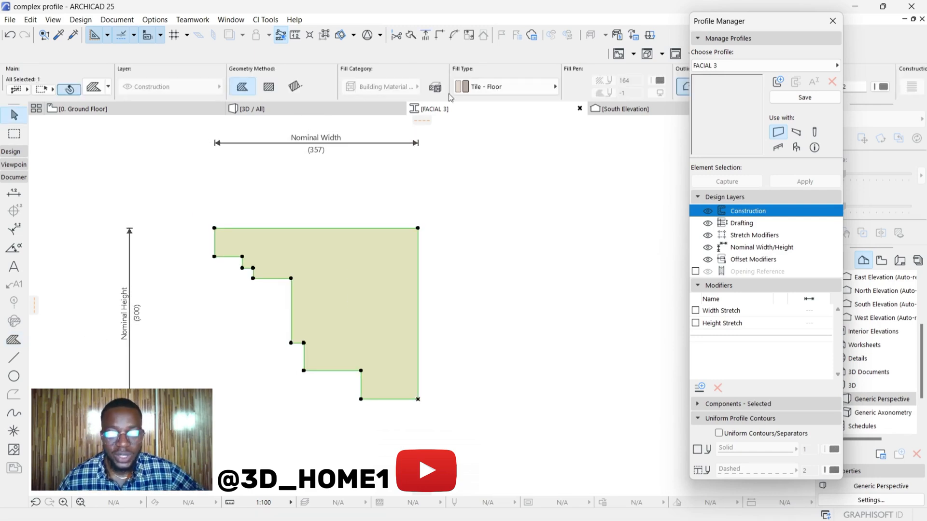
{"action": "left_click", "coordinate": [554, 86]}
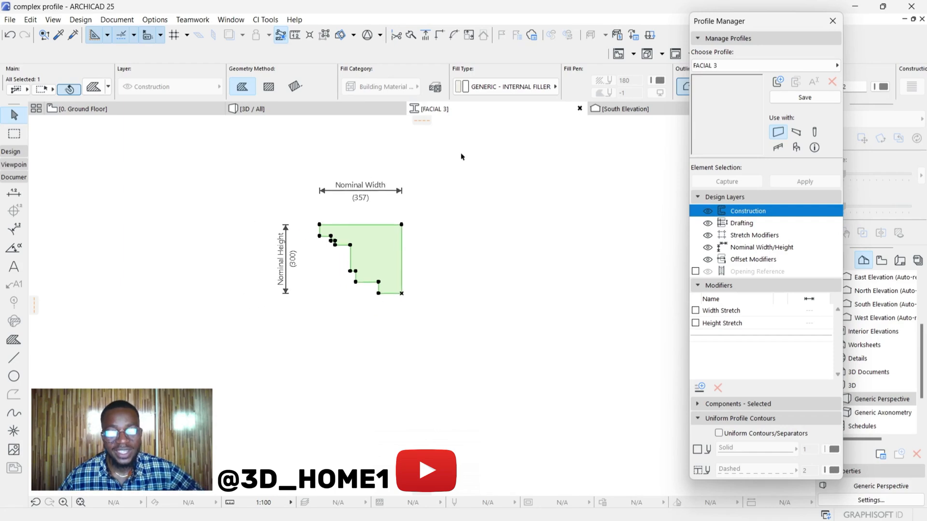
{"action": "mouse_move", "coordinate": [386, 201]}
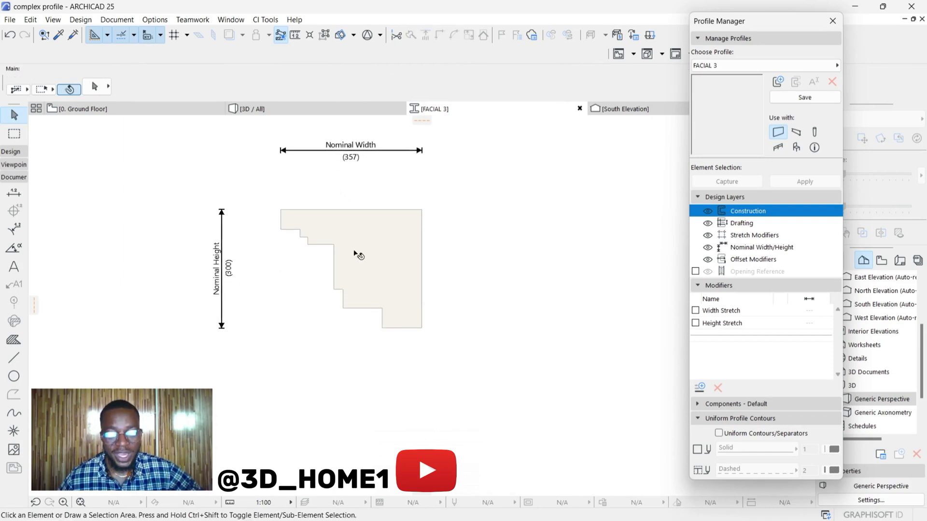
{"action": "mouse_move", "coordinate": [404, 248]}
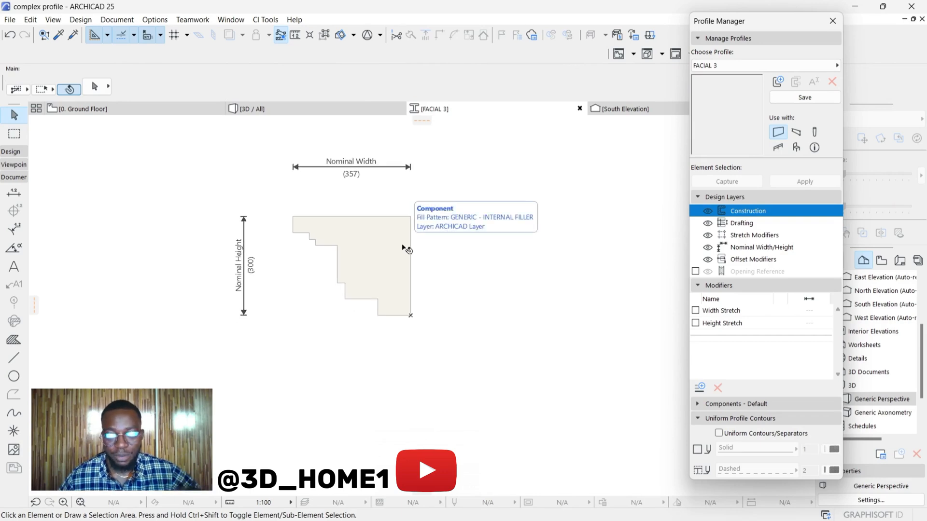
{"action": "mouse_move", "coordinate": [411, 259]}
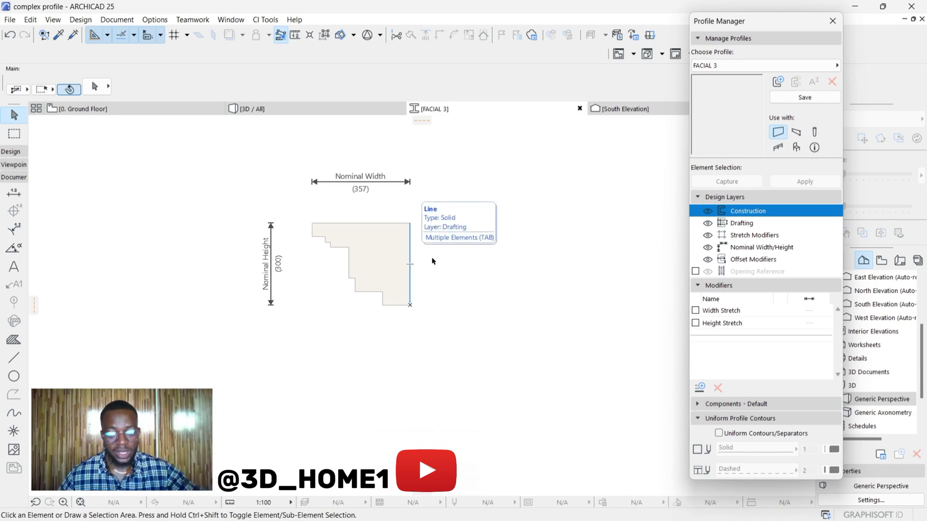
{"action": "mouse_move", "coordinate": [433, 261]}
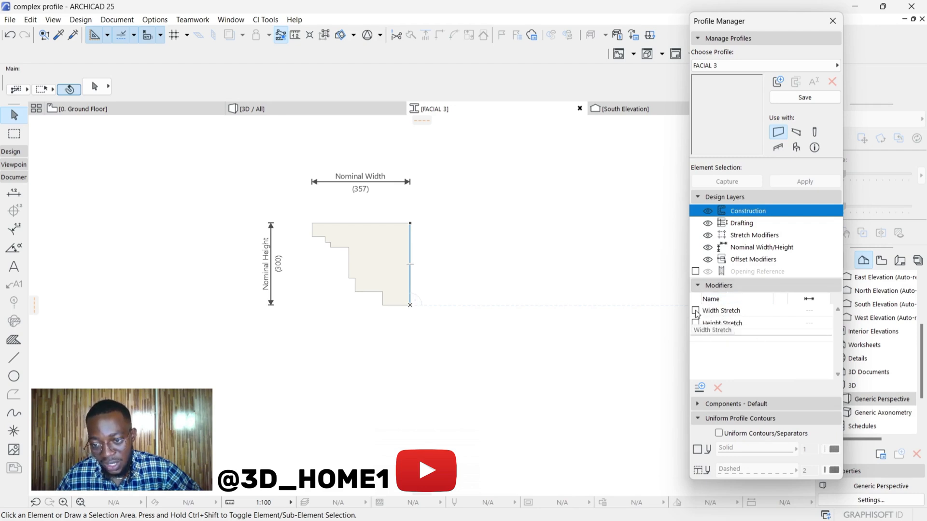
- Enable the width stretch modifier for the FACIAL 3 profile
{"action": "left_click", "coordinate": [696, 310]}
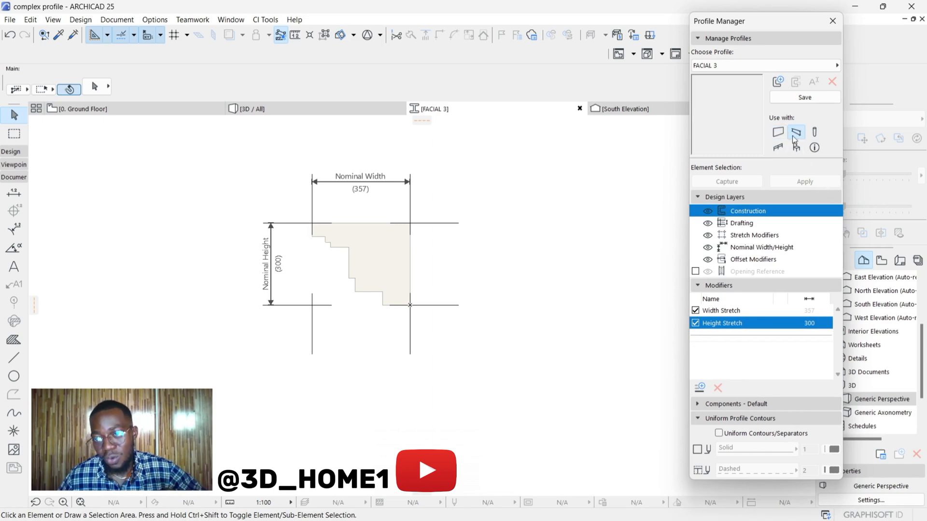
{"action": "mouse_move", "coordinate": [796, 132]}
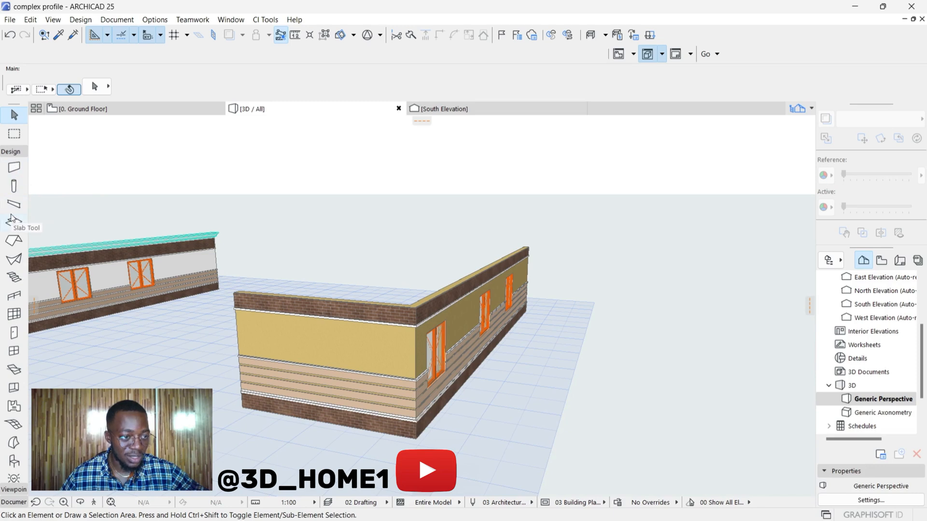
- Activate the Beam tool back in the 3D view
{"action": "left_click", "coordinate": [14, 204]}
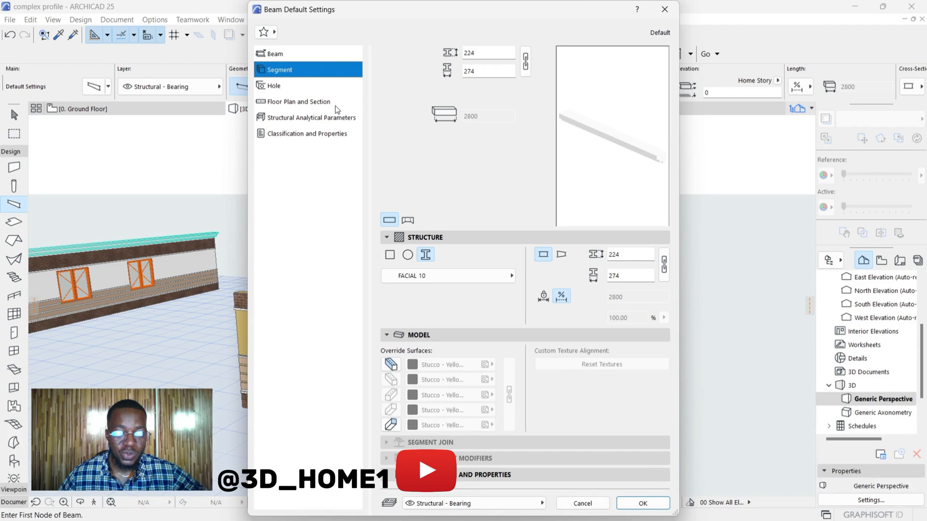
{"action": "mouse_move", "coordinate": [425, 254]}
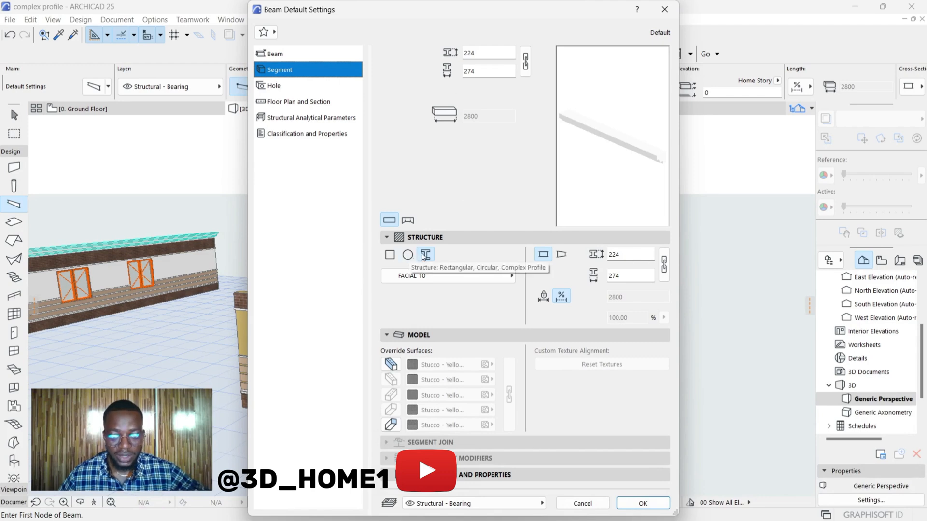
{"action": "mouse_move", "coordinate": [383, 90]}
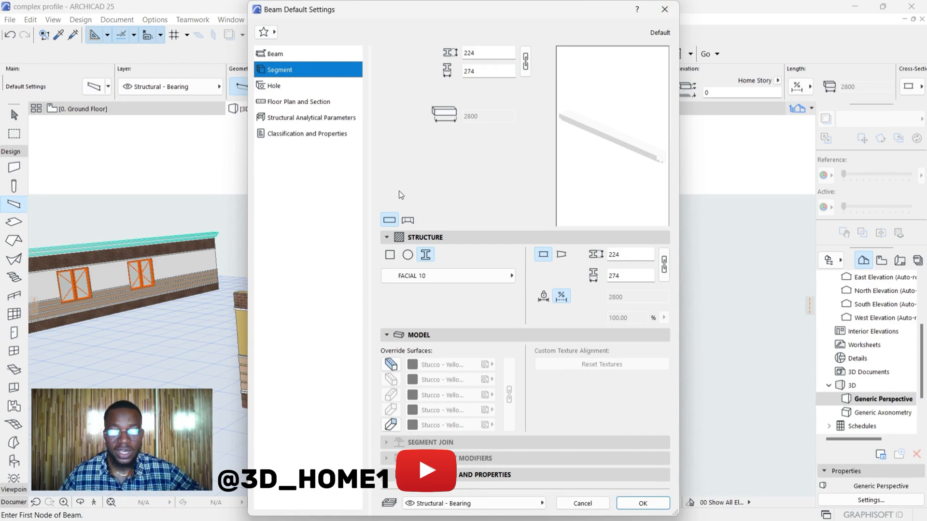
{"action": "mouse_move", "coordinate": [383, 124]}
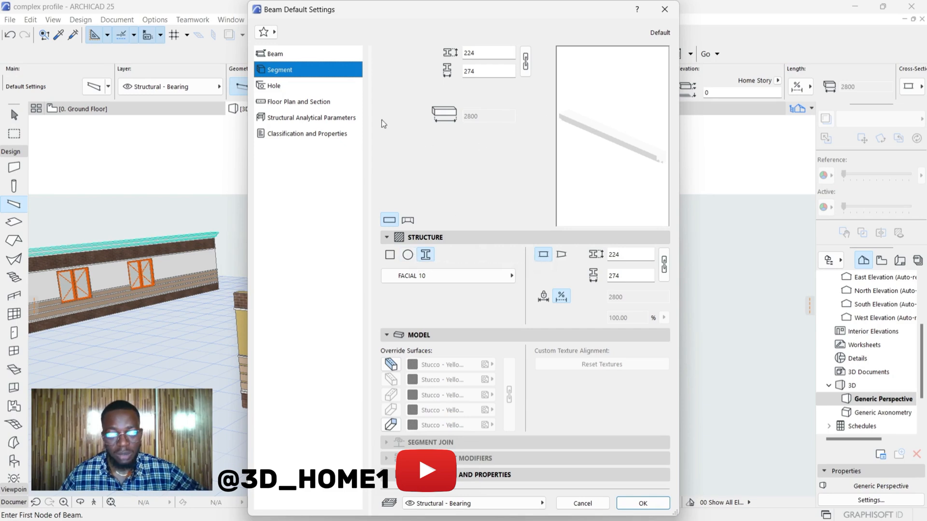
- Set the beam's cross-section to the FACIAL 3 complex profile (300 × 357)
{"action": "left_click", "coordinate": [275, 54]}
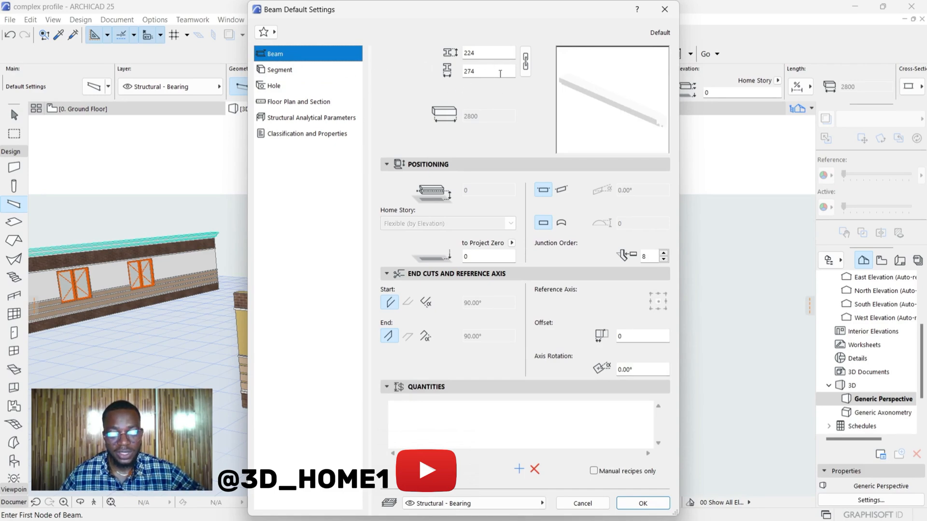
{"action": "left_click", "coordinate": [279, 69]}
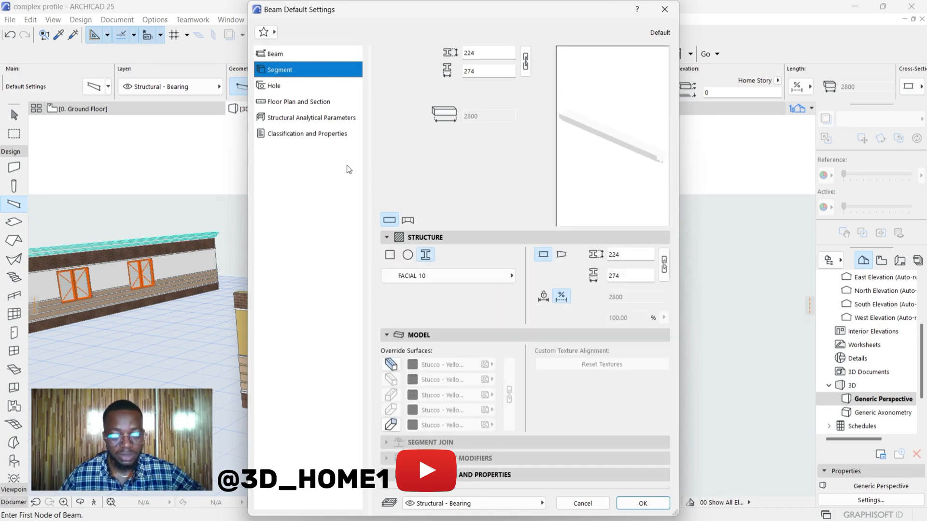
{"action": "mouse_move", "coordinate": [426, 255]}
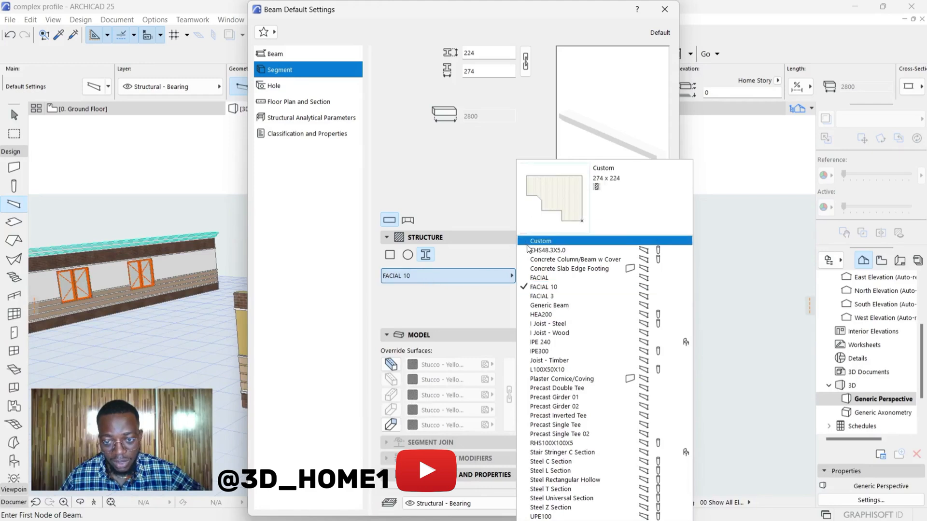
{"action": "left_click", "coordinate": [539, 241]}
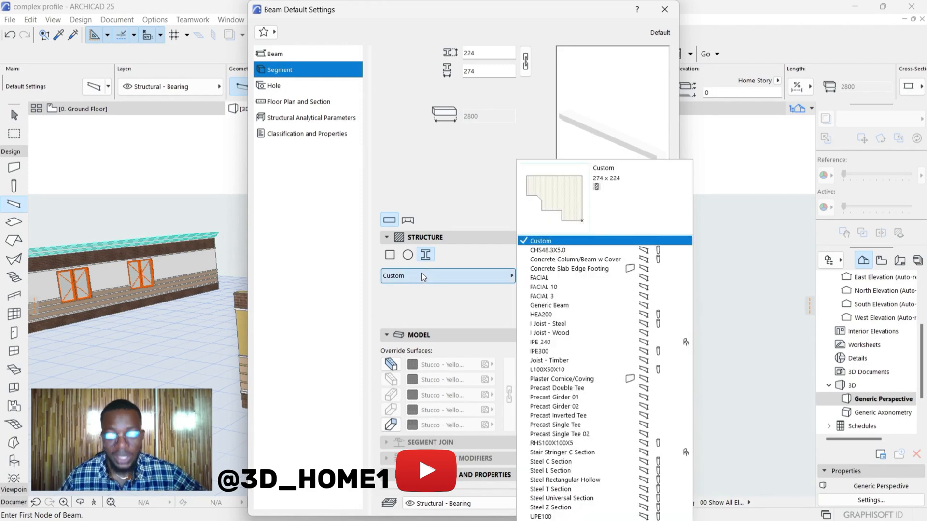
{"action": "mouse_move", "coordinate": [544, 286]}
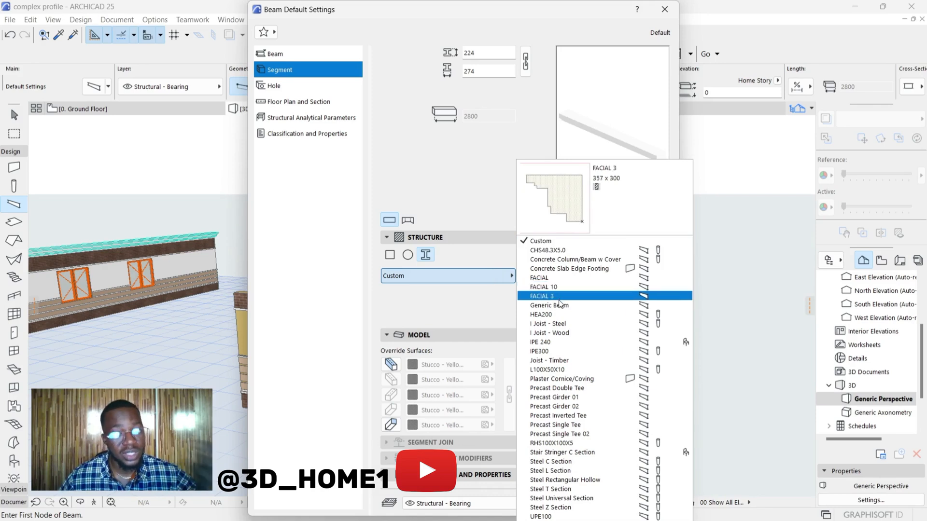
{"action": "left_click", "coordinate": [541, 296]}
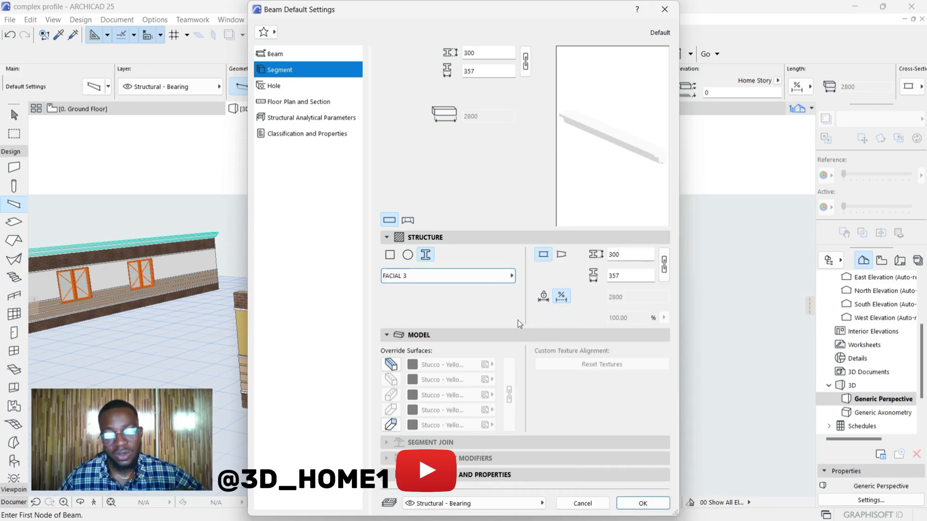
{"action": "left_click", "coordinate": [642, 503]}
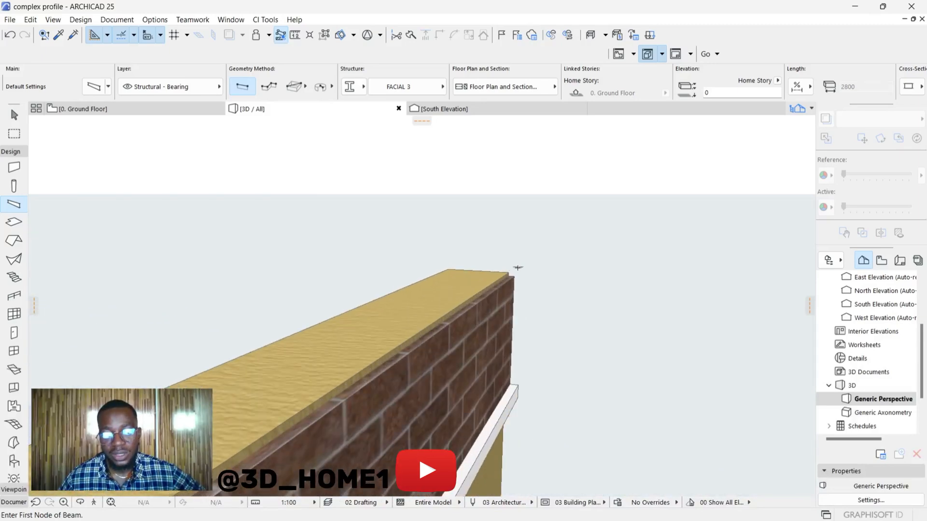
- Start placing the beam at the brick wall's top corner
{"action": "left_click", "coordinate": [510, 271]}
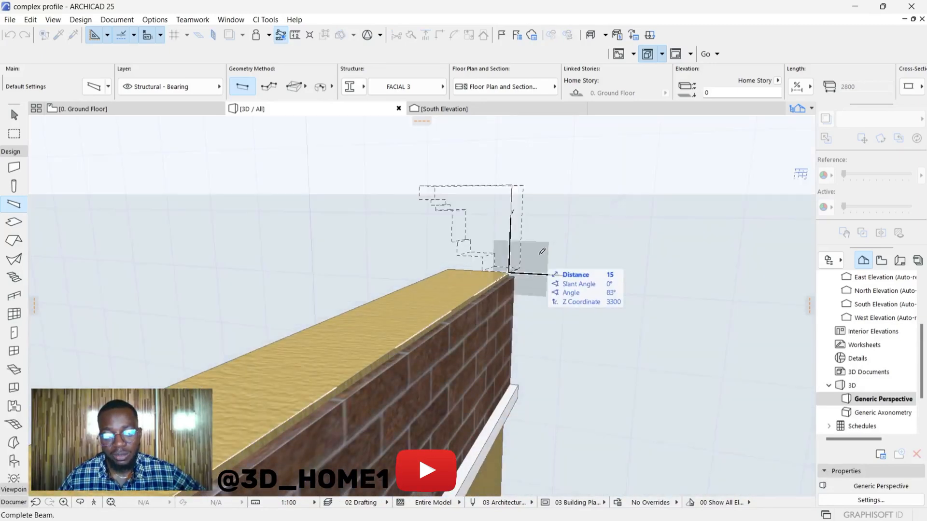